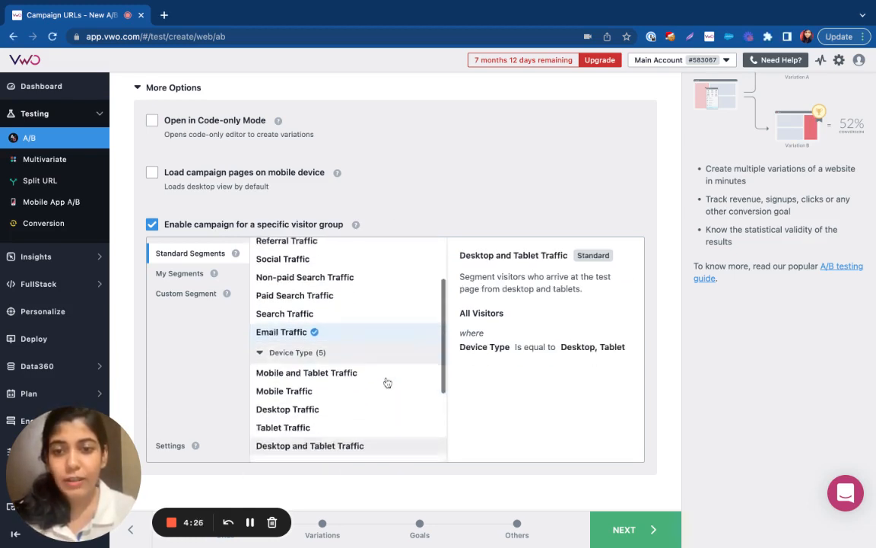
Select the Referral Traffic standard segment for campaign targeting and review the Mobile Traffic summary.
scroll("down", 3)
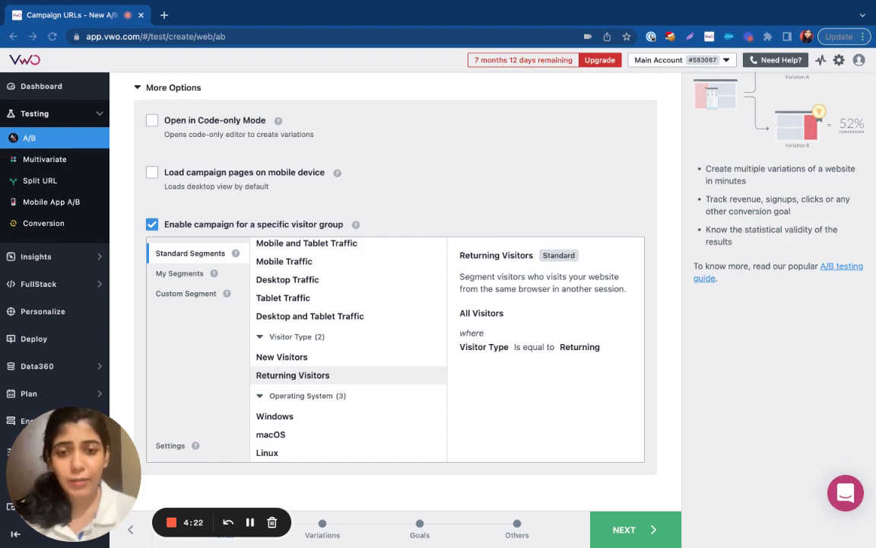
left_click(283, 296)
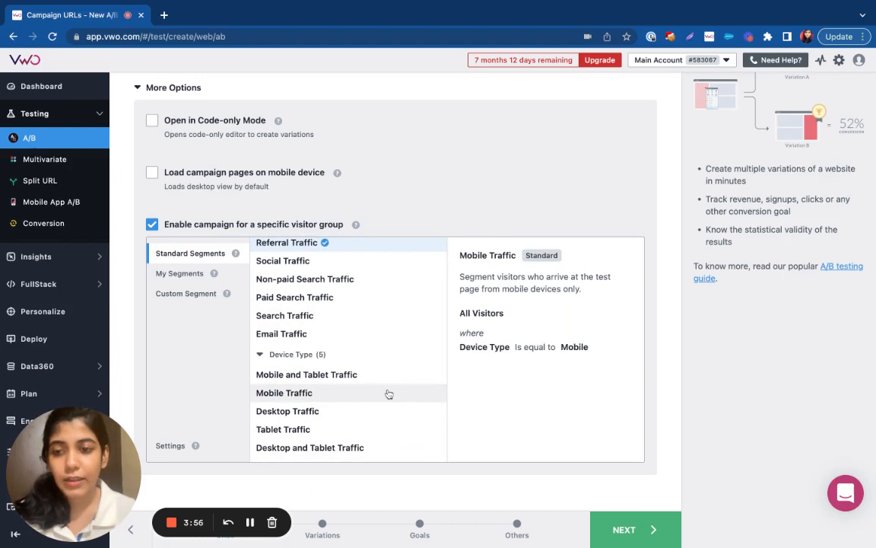
scroll("down", 3)
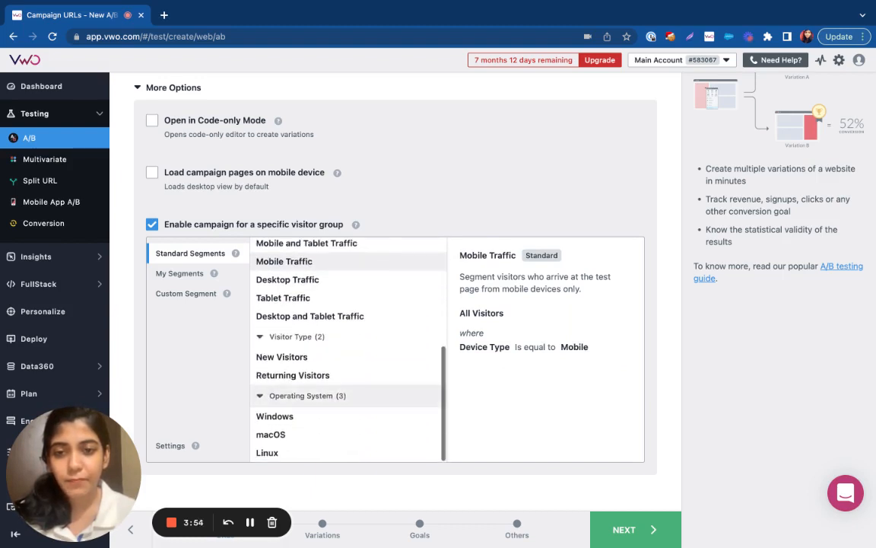